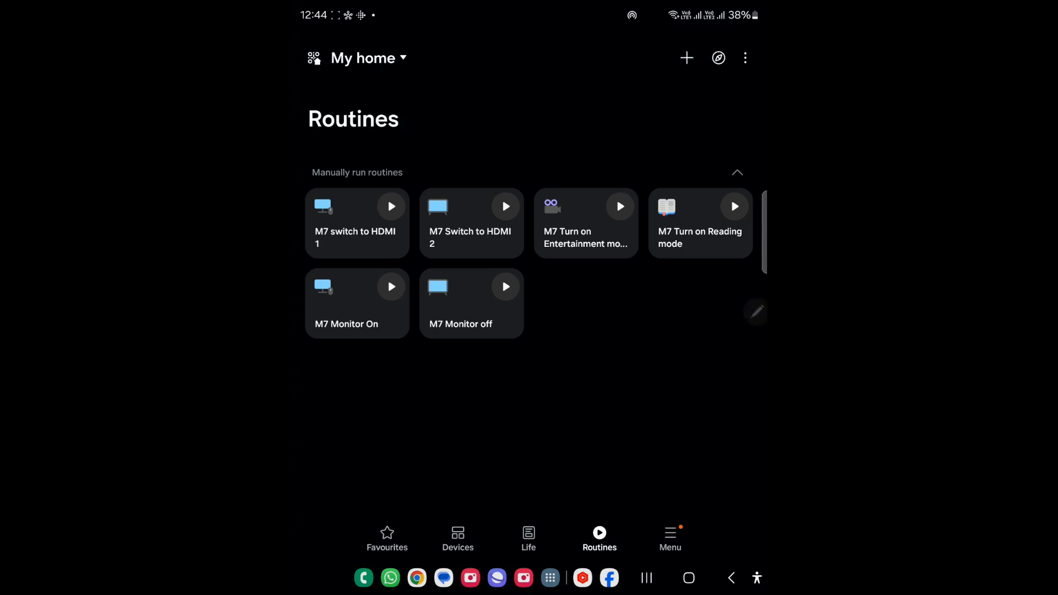
Create a new routine and set Manually run as its trigger.
left_click(687, 58)
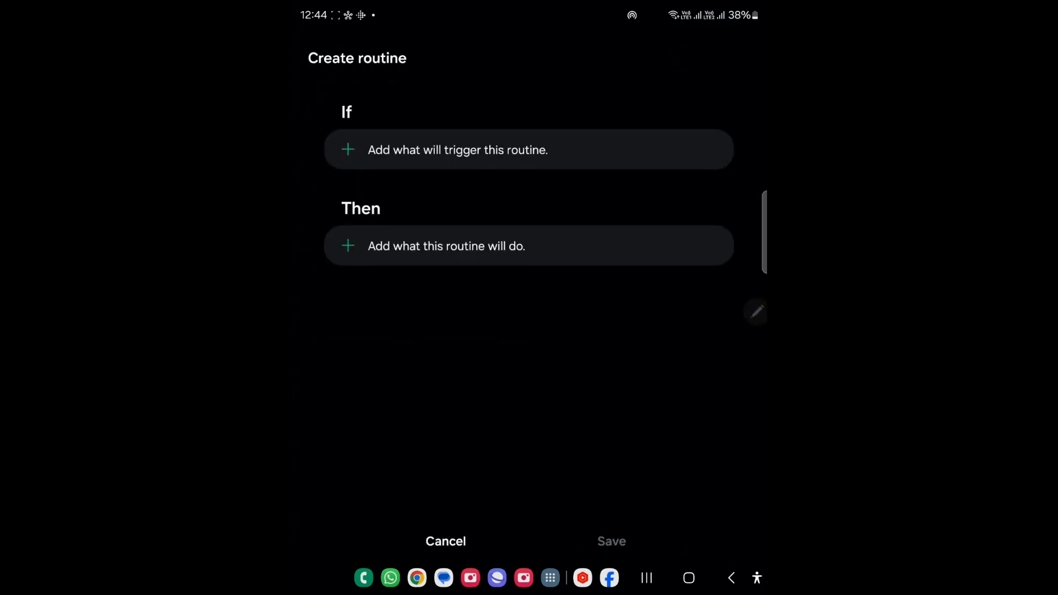
left_click(458, 150)
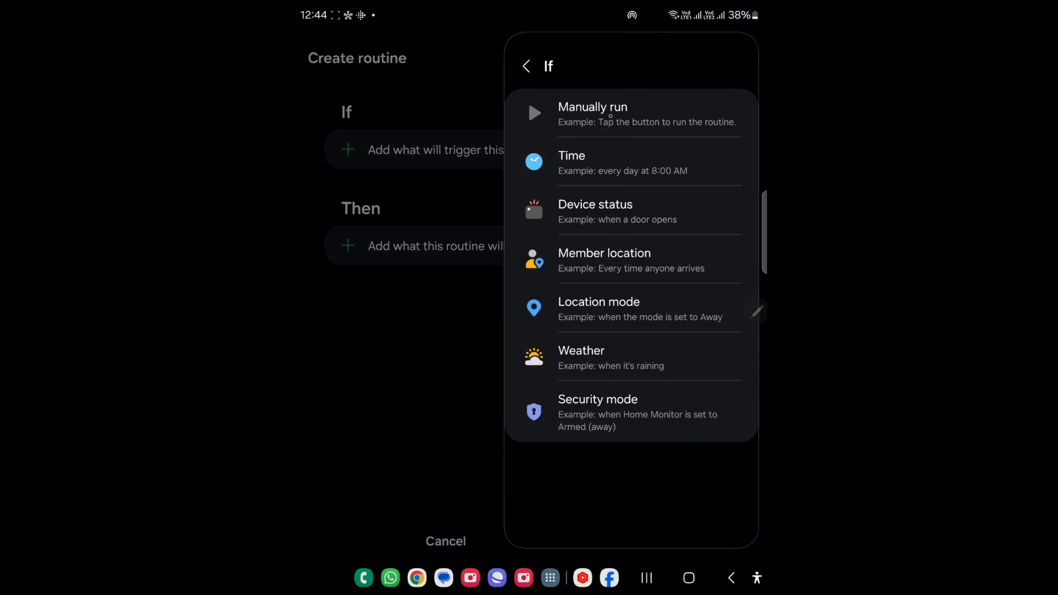
left_click(592, 107)
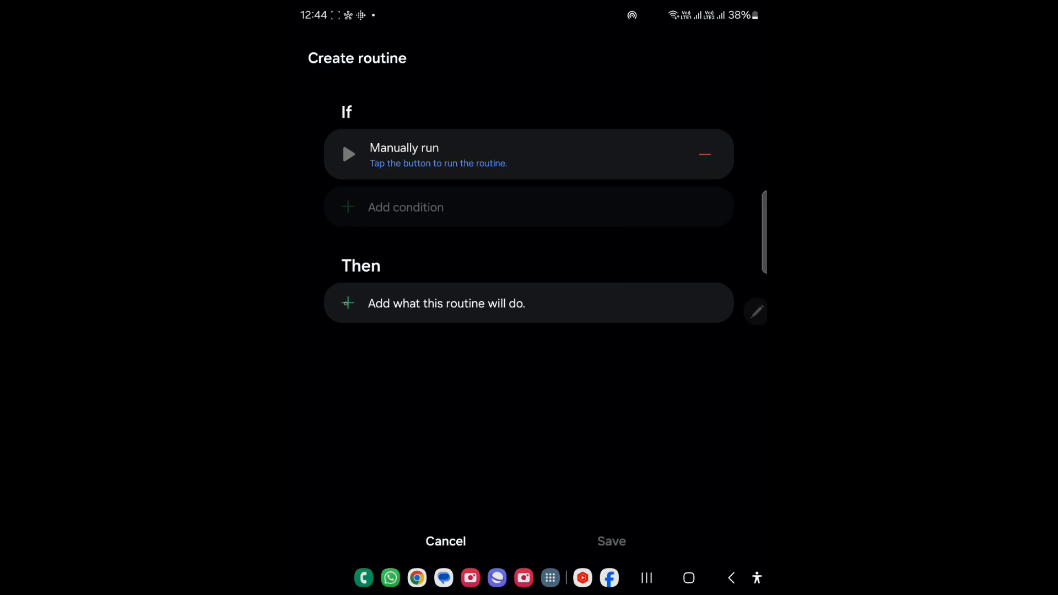
Add an action and select the 43" Smart Monitor M7 as the device.
left_click(446, 303)
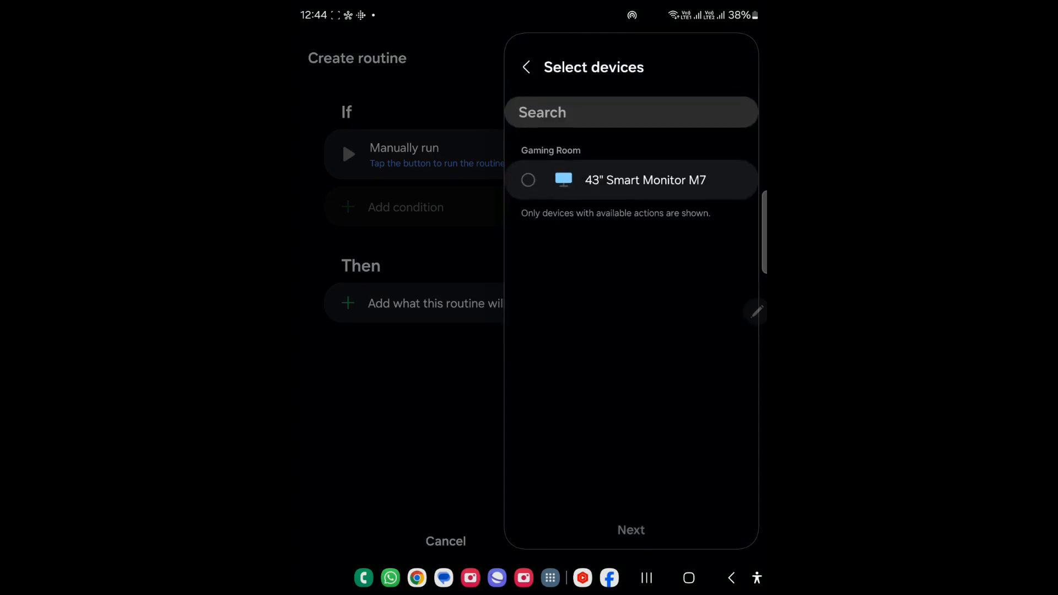
left_click(528, 180)
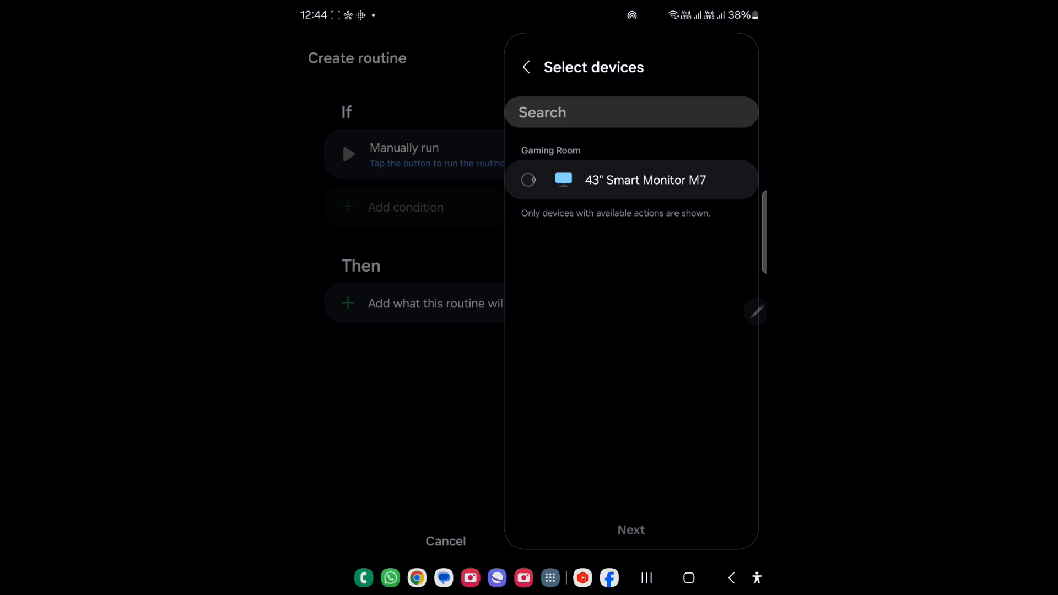
left_click(529, 180)
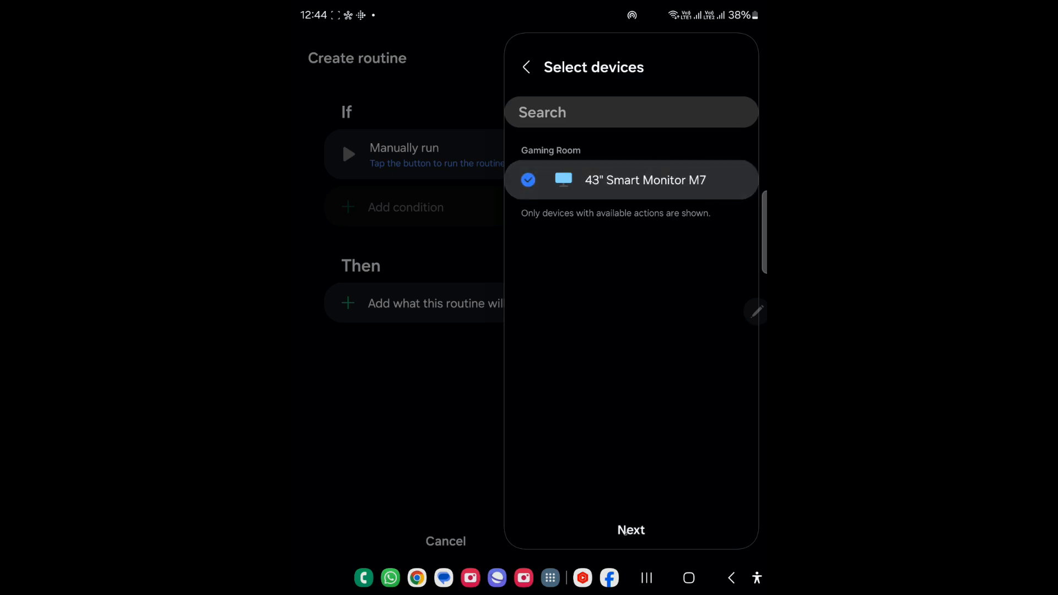
left_click(631, 530)
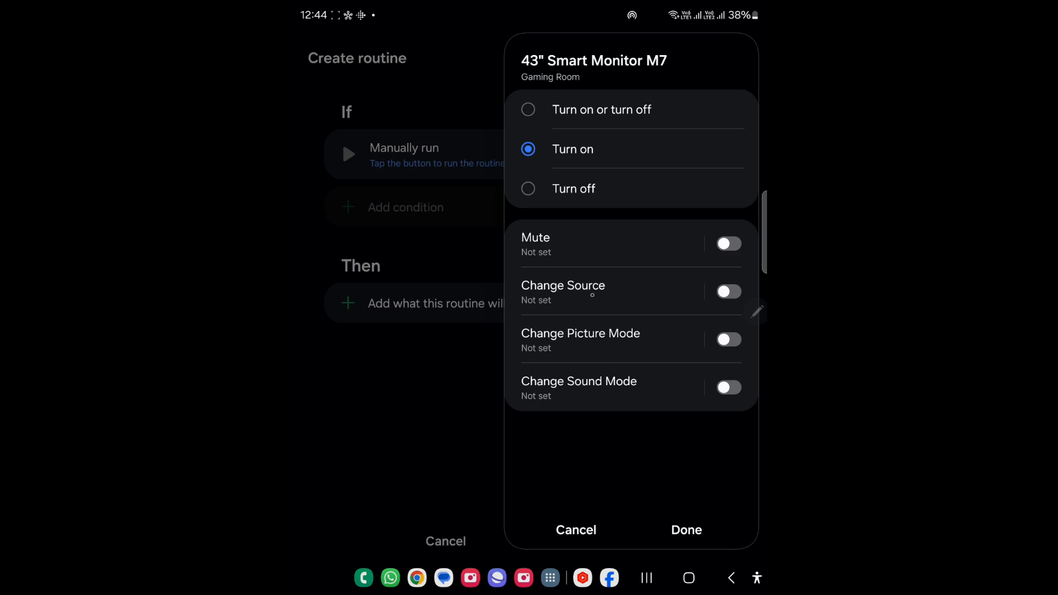
Set the M7 action to turn on with Change Source set to PC.
left_click(728, 292)
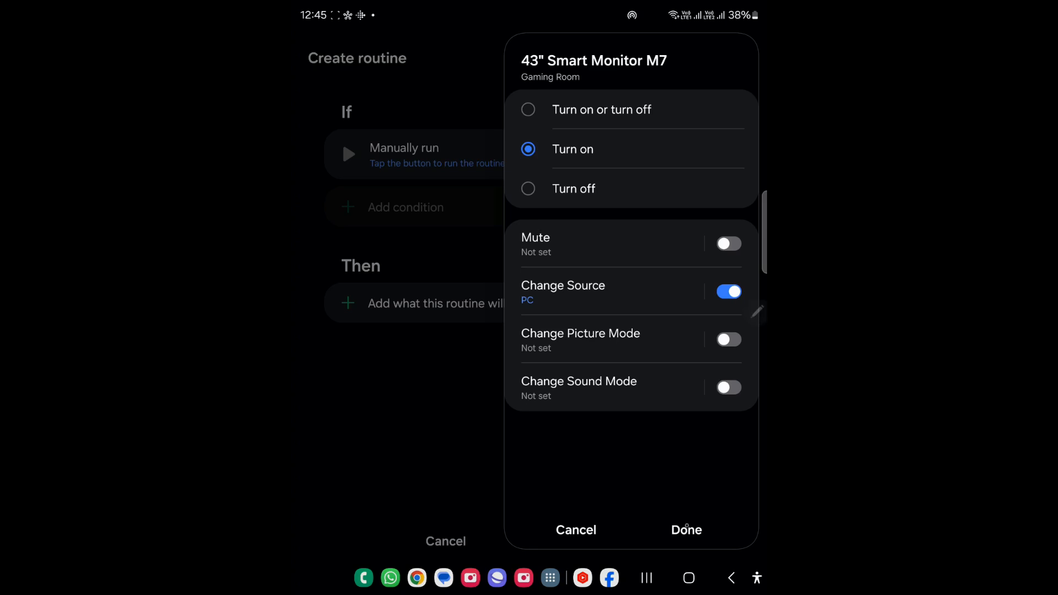
left_click(686, 530)
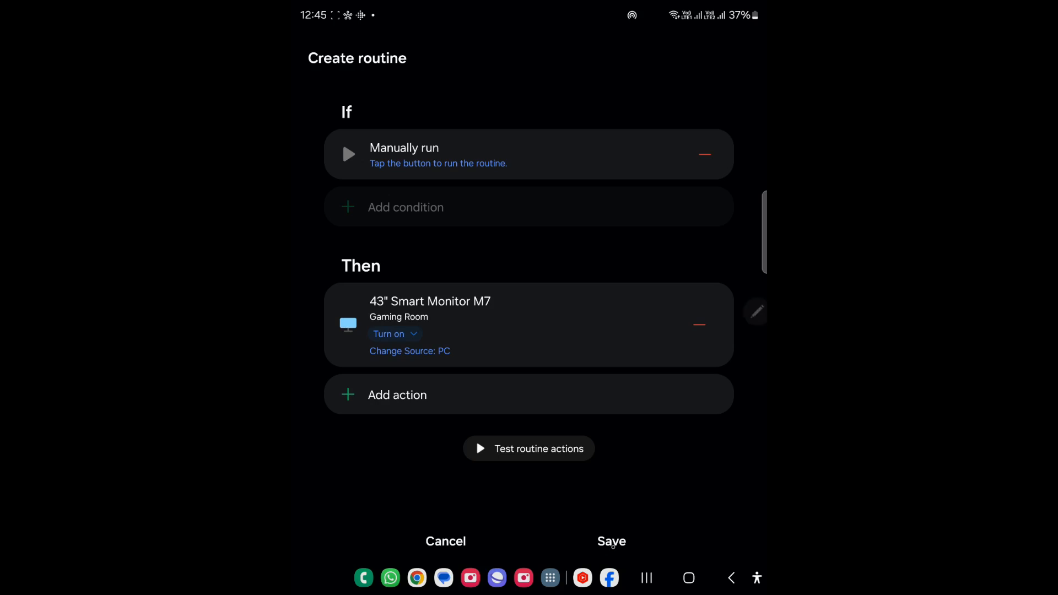
Start saving, erase the default name and type 'M7 monitor Type' as the new name.
left_click(611, 541)
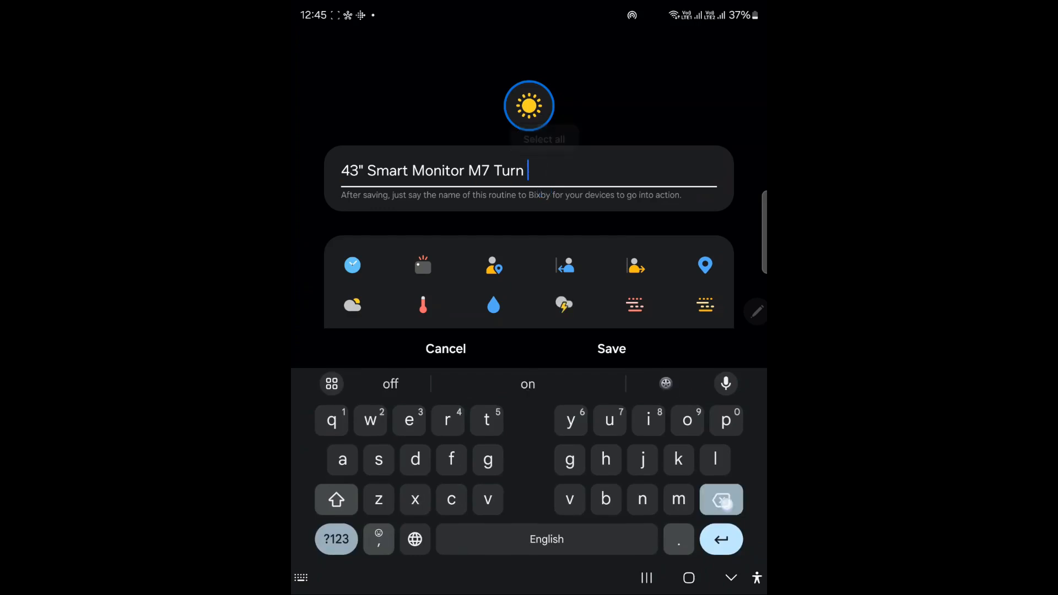
left_click(721, 499)
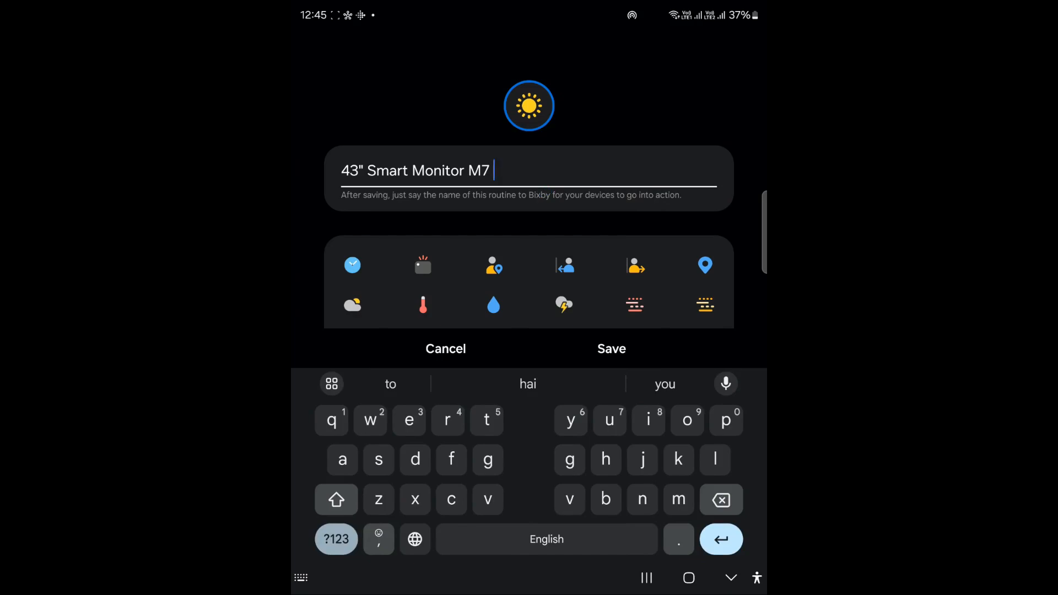
left_click(722, 499)
type("M7")
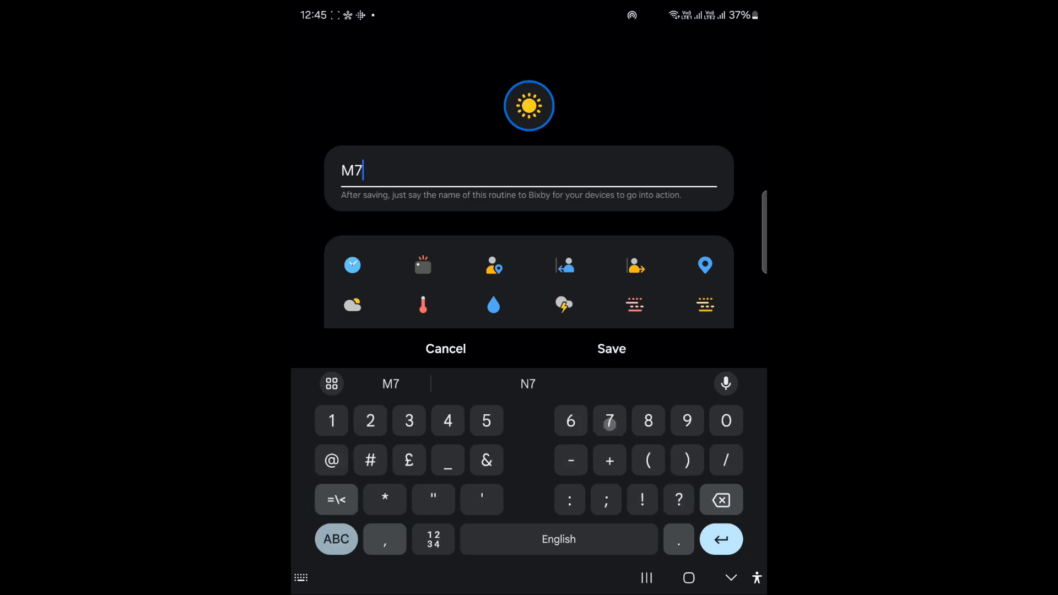
left_click(336, 539)
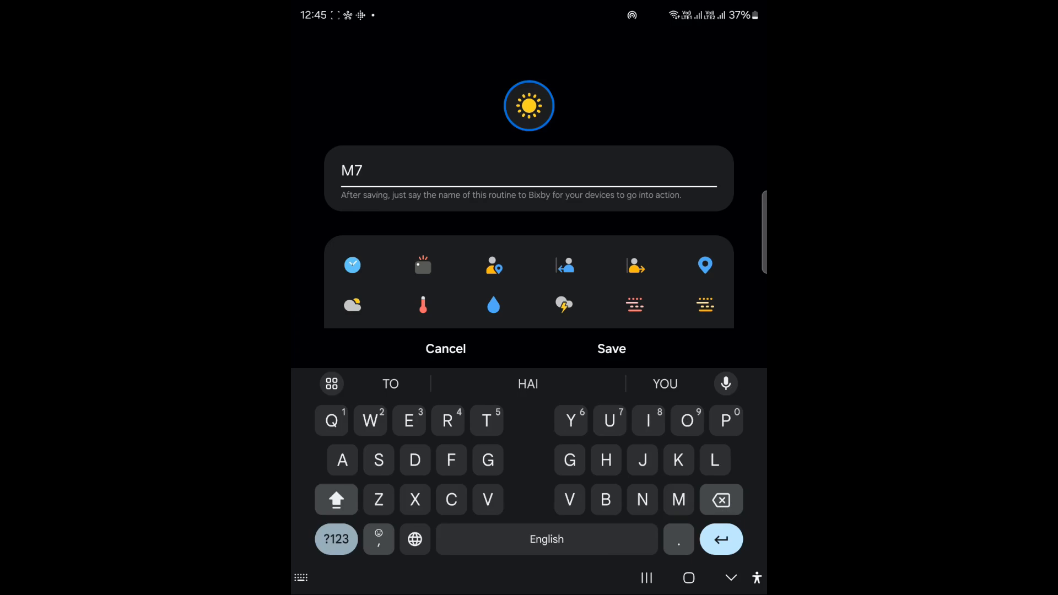
type("monitor")
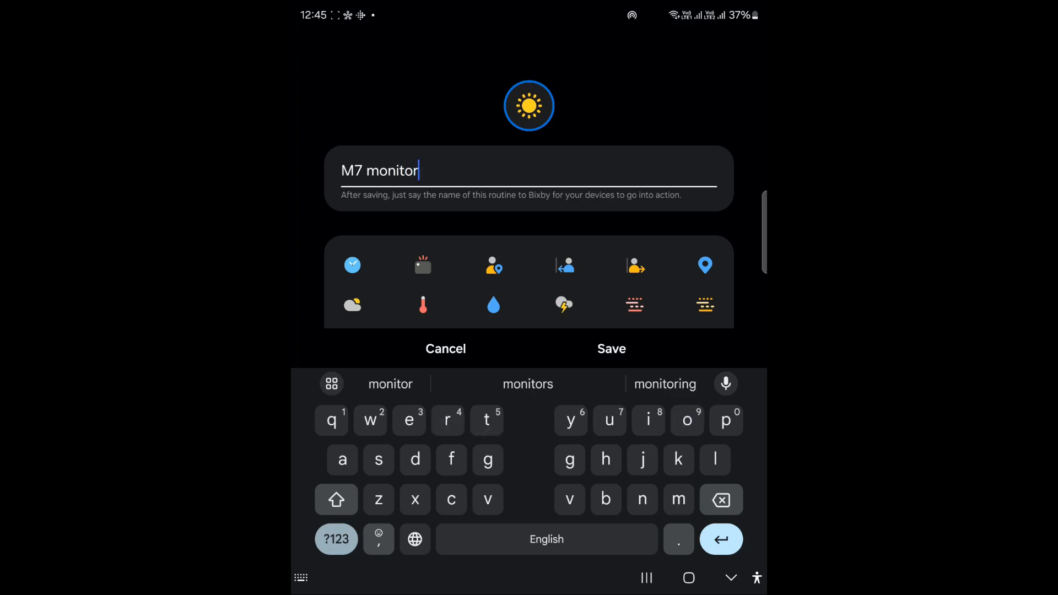
type("Type")
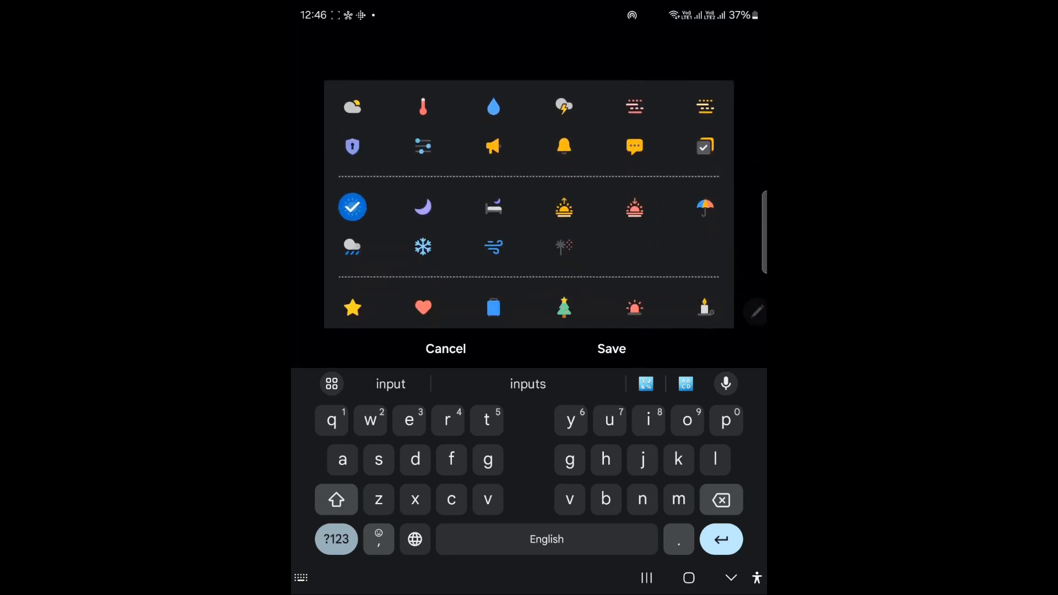
Pick the monitor icon and save the routine as 'M7 monitor Type C input'.
scroll("down", 3)
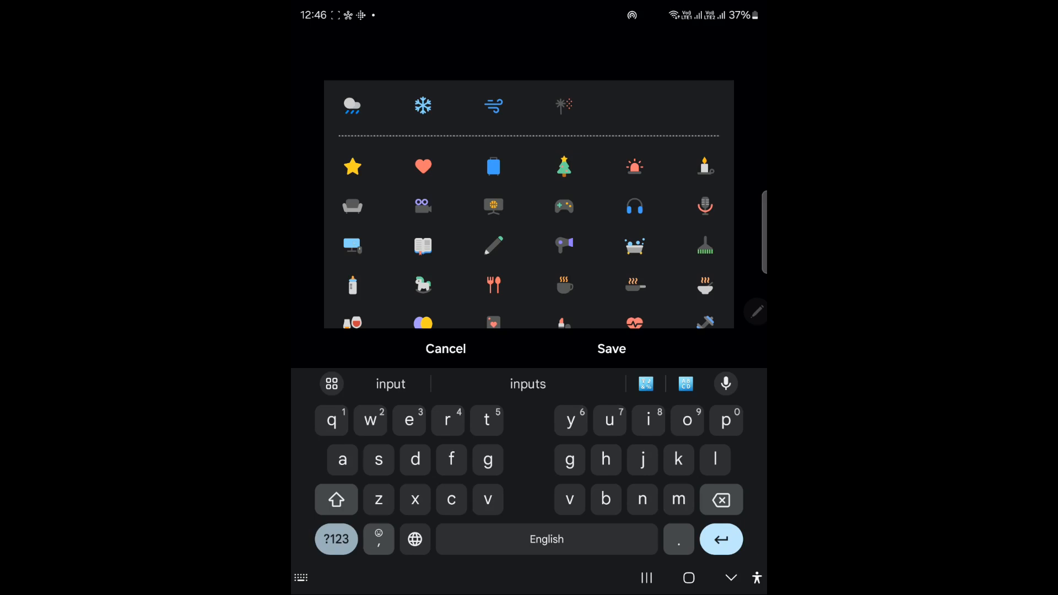
left_click(352, 245)
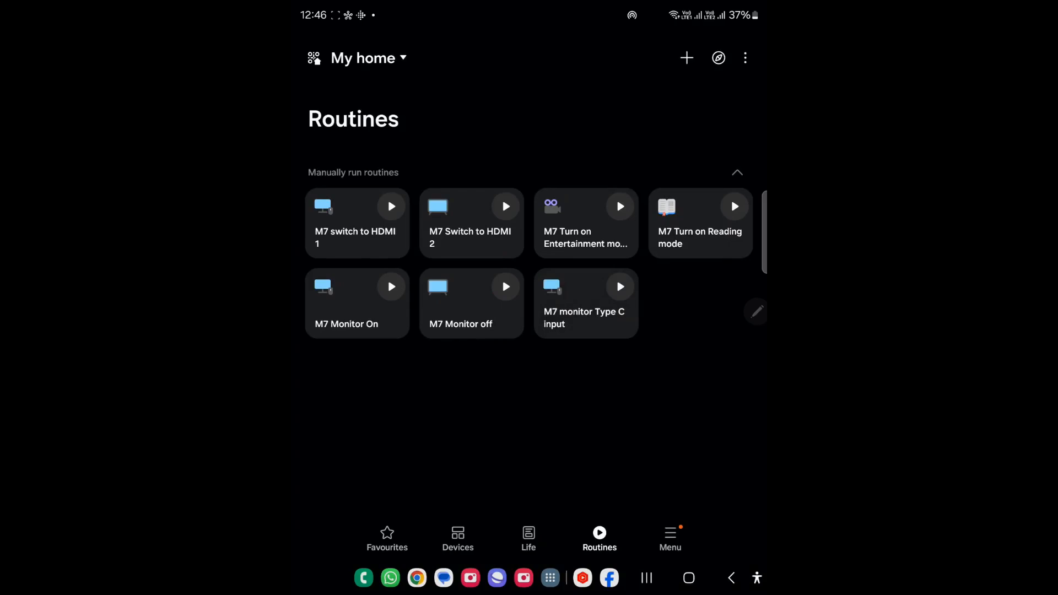
Open Camera in split screen beside the SmartThings Routines list.
left_click(689, 578)
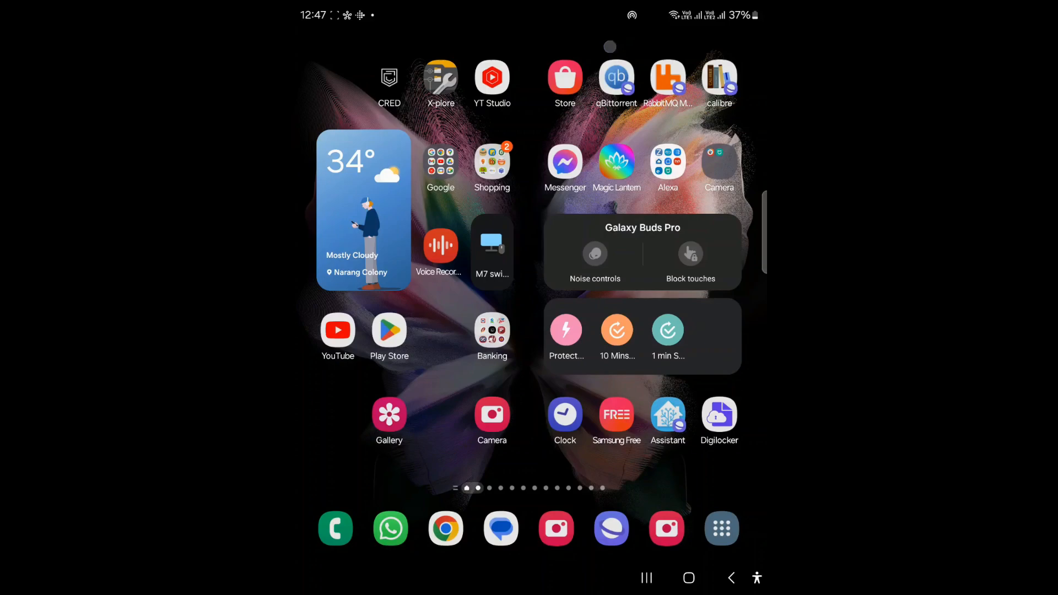
left_click(493, 413)
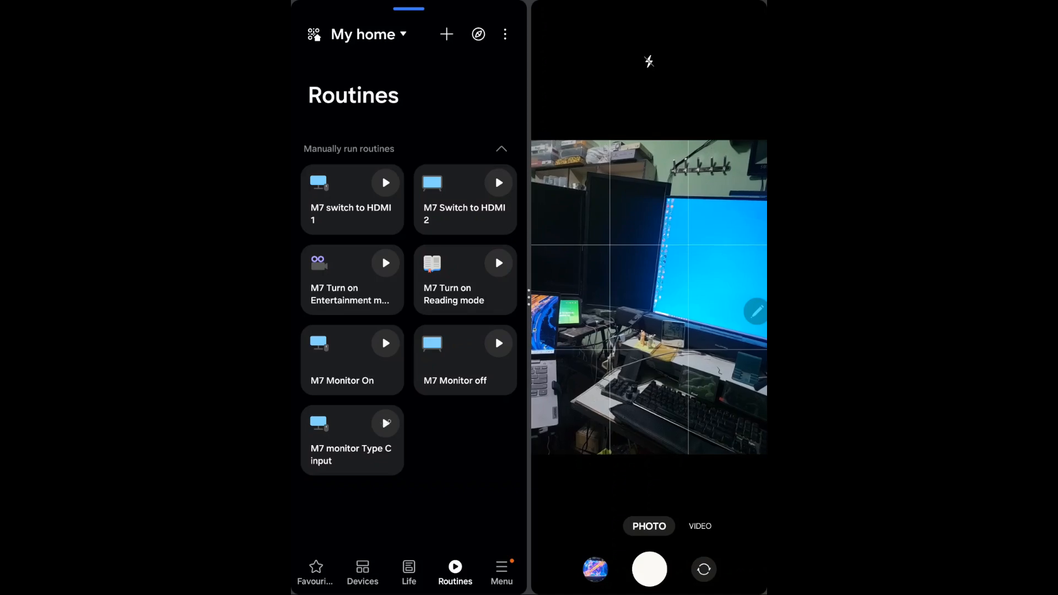
Run 'M7 monitor Type C input', then run 'M7 switch to HDMI 1' to revert.
left_click(386, 424)
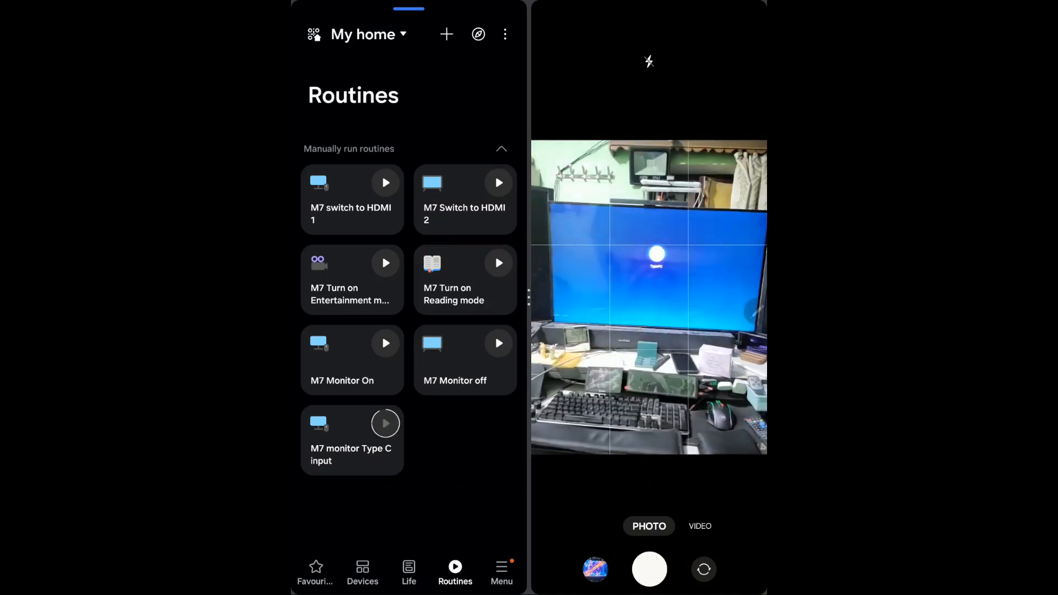
left_click(385, 423)
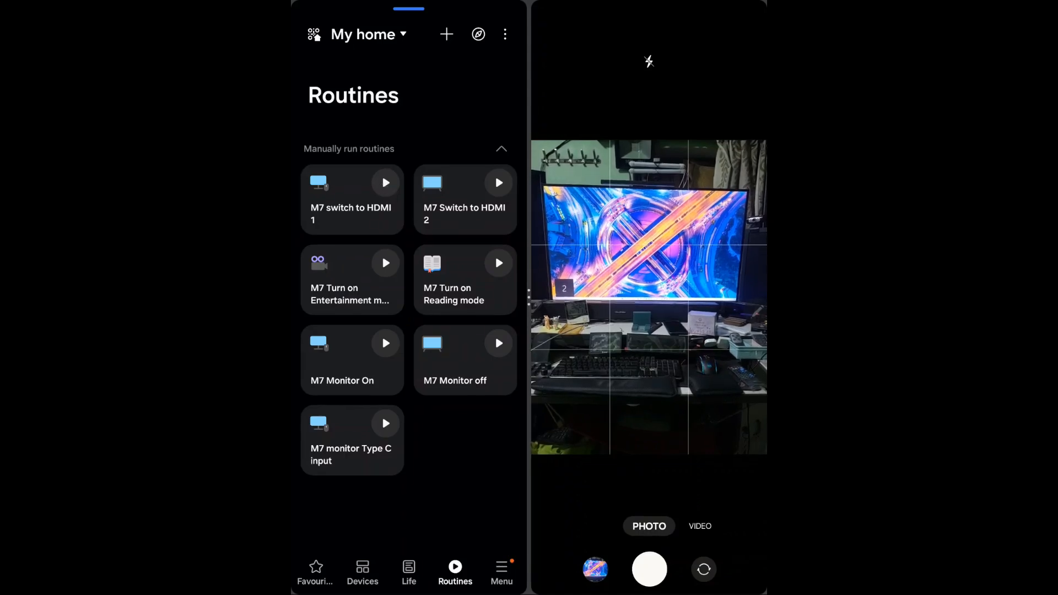
left_click(385, 182)
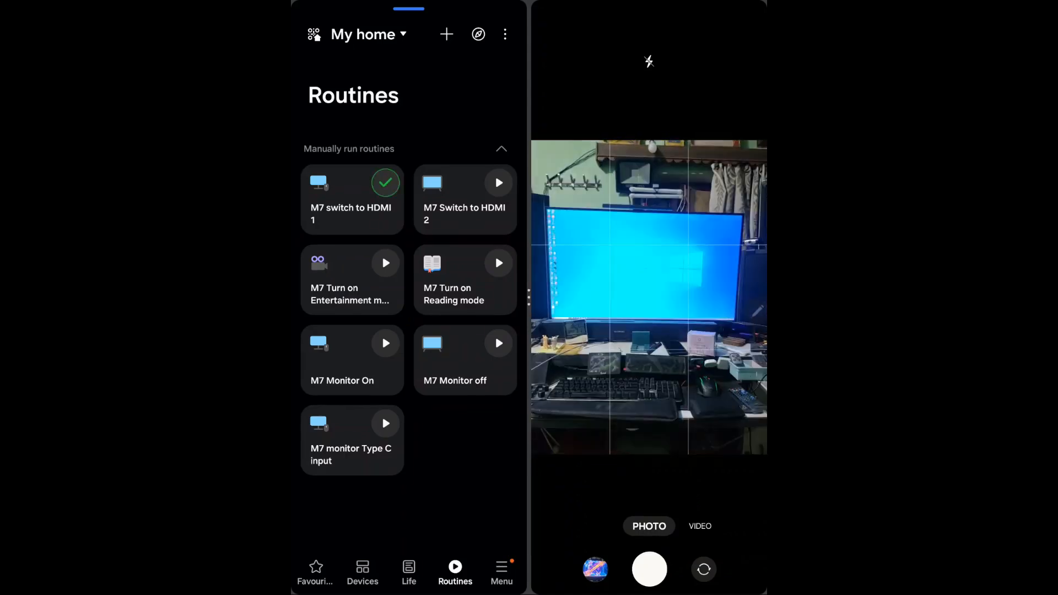